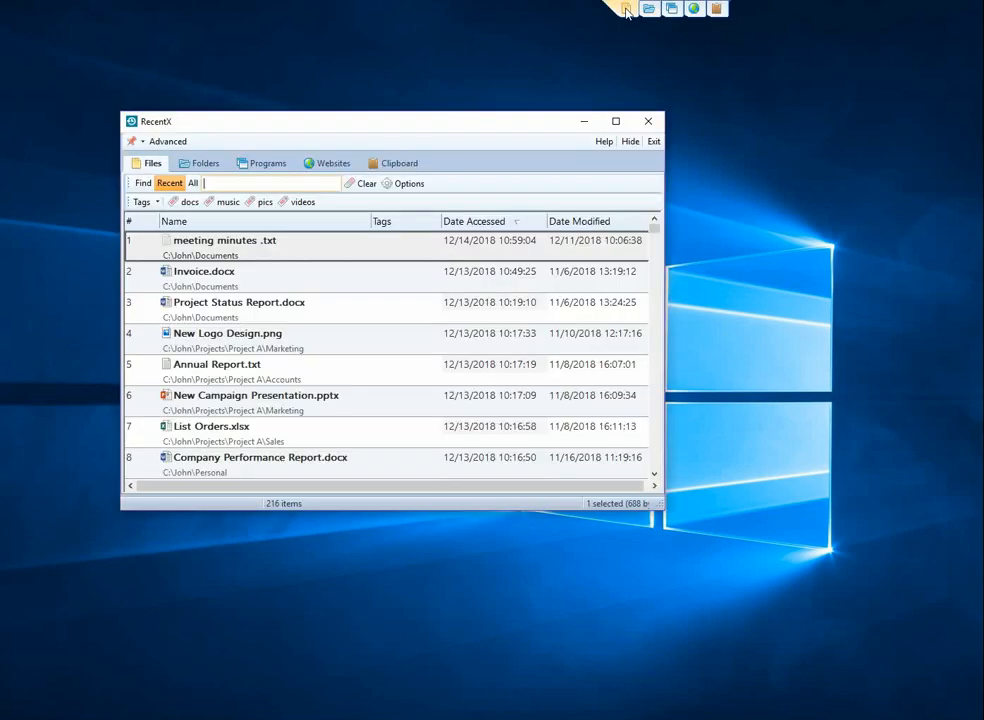
pyautogui.moveTo(601, 31)
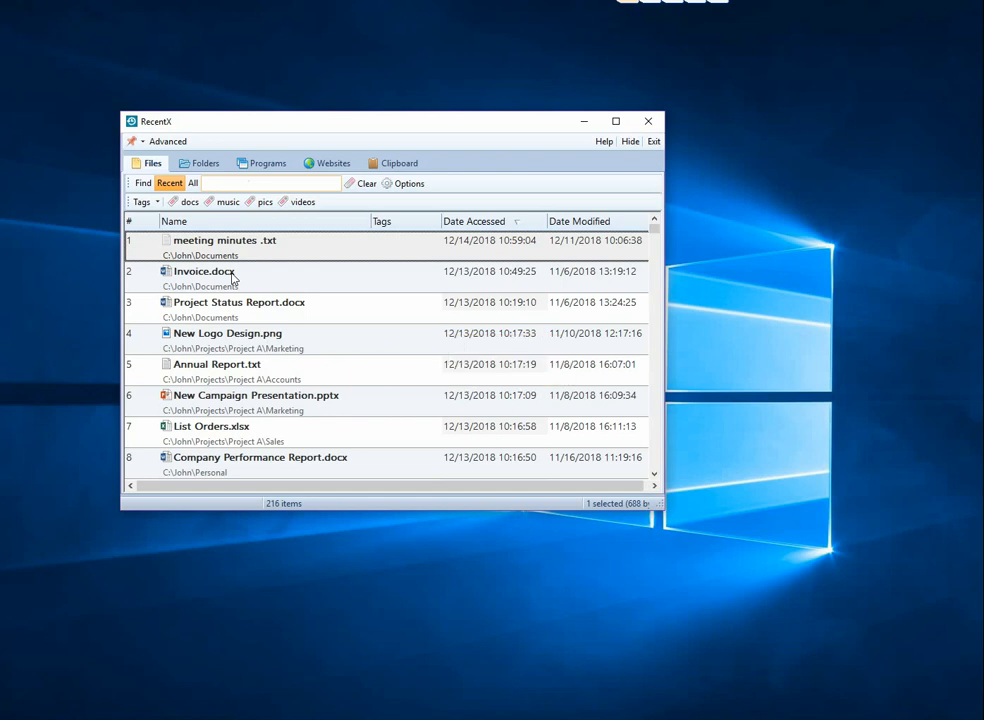
# - Assign the 'sales' tag to Invoice.docx
pyautogui.rightClick(204, 271)
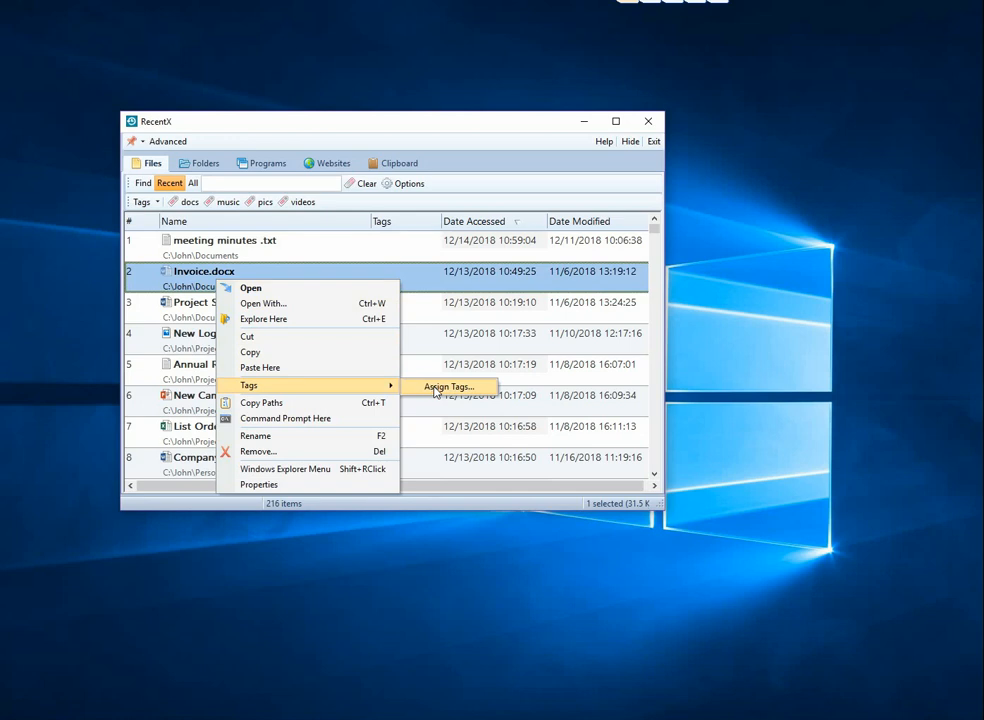
pyautogui.click(449, 387)
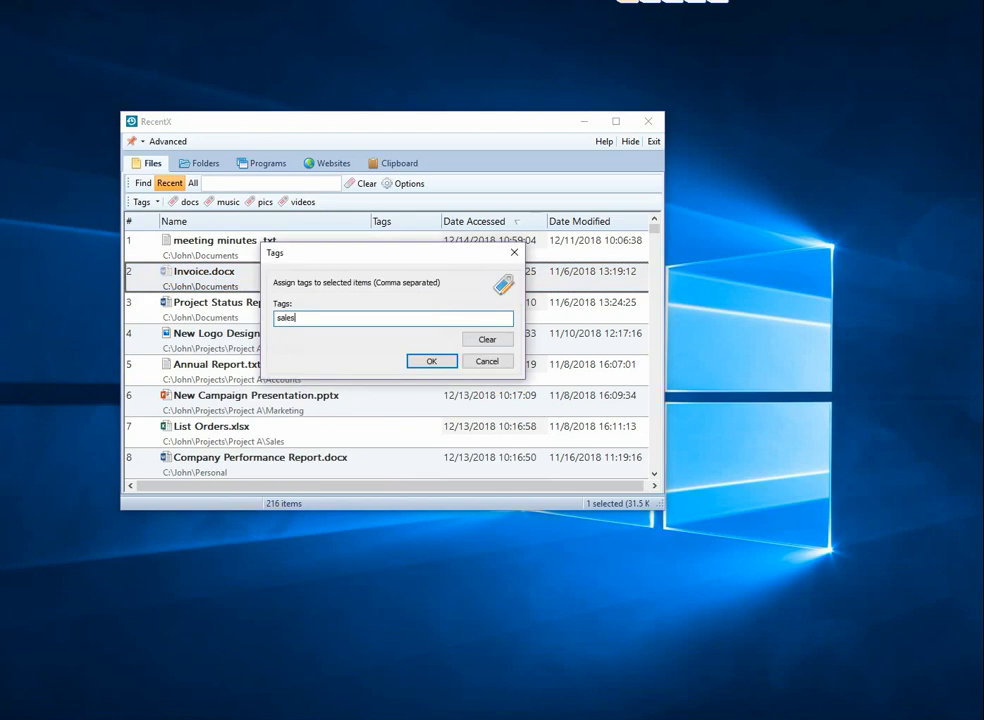
pyautogui.click(431, 361)
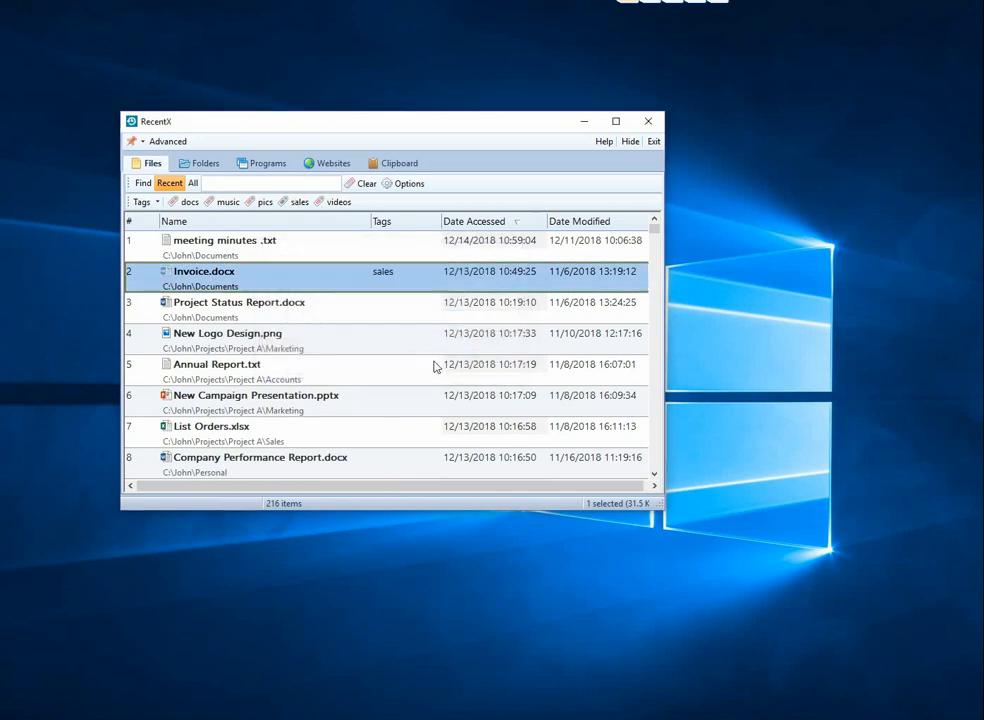
pyautogui.click(298, 202)
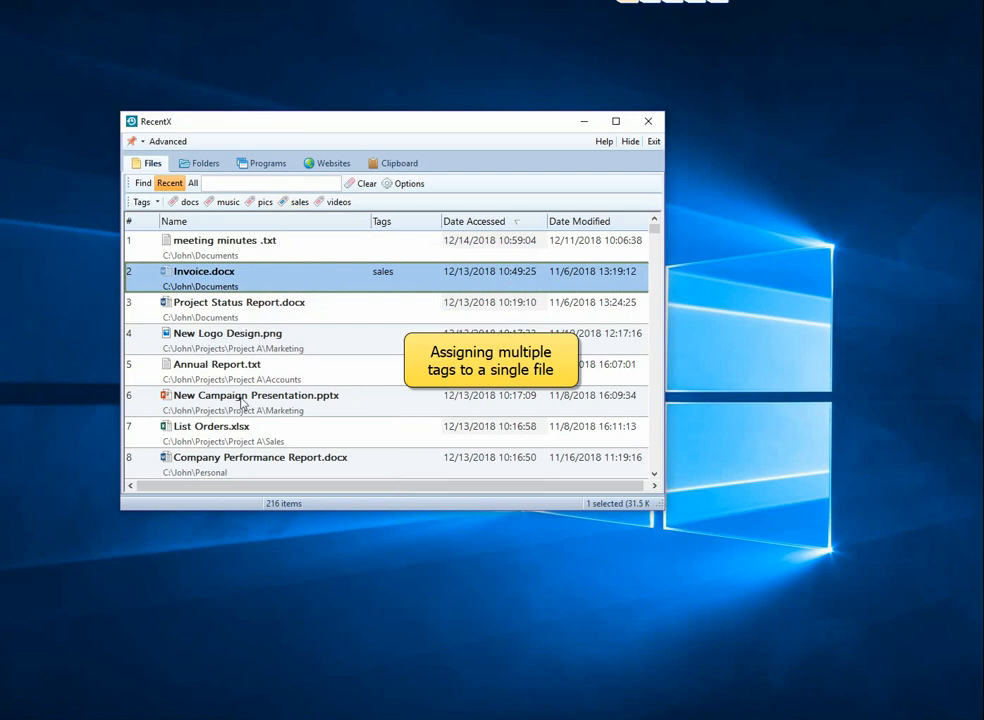
# - Tag List Orders.xlsx with 'sales, orders'
pyautogui.rightClick(211, 426)
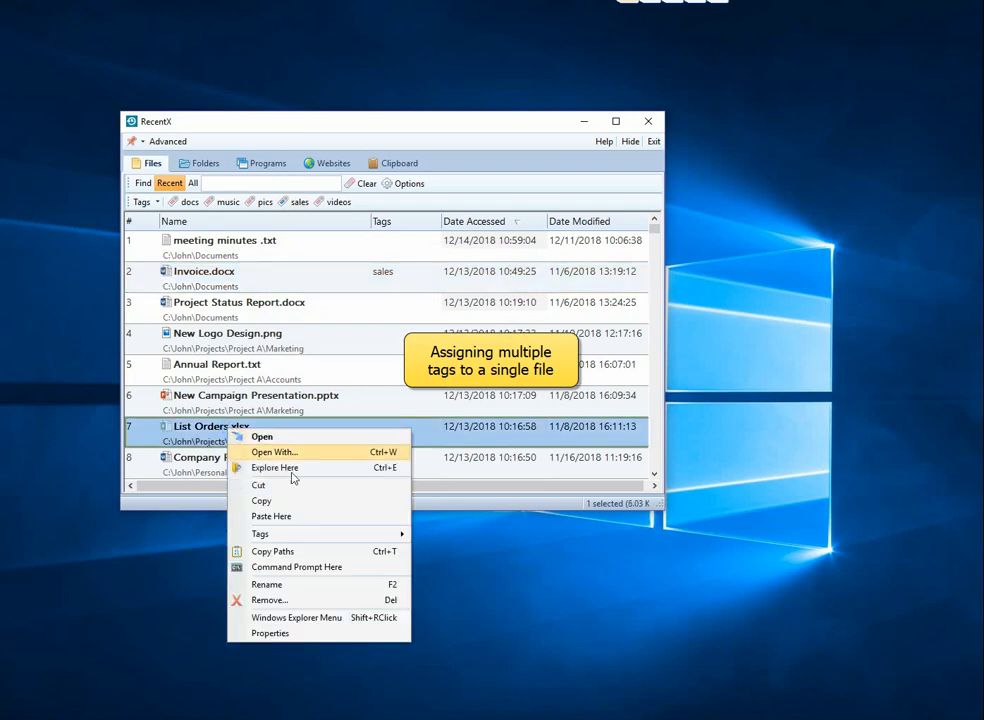
pyautogui.moveTo(260, 533)
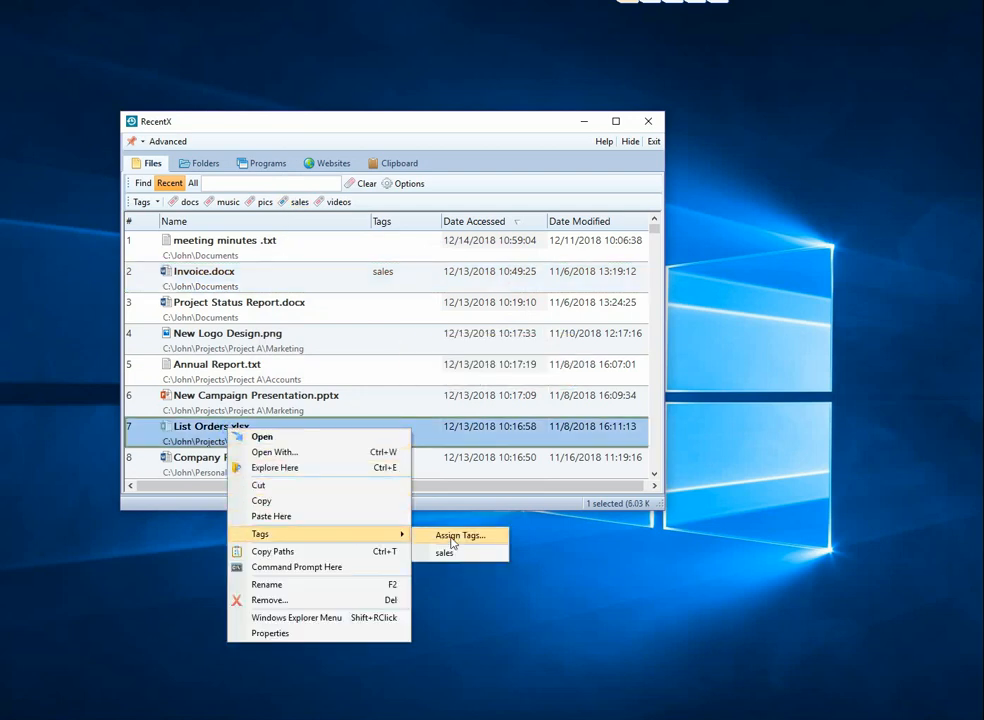
pyautogui.click(459, 535)
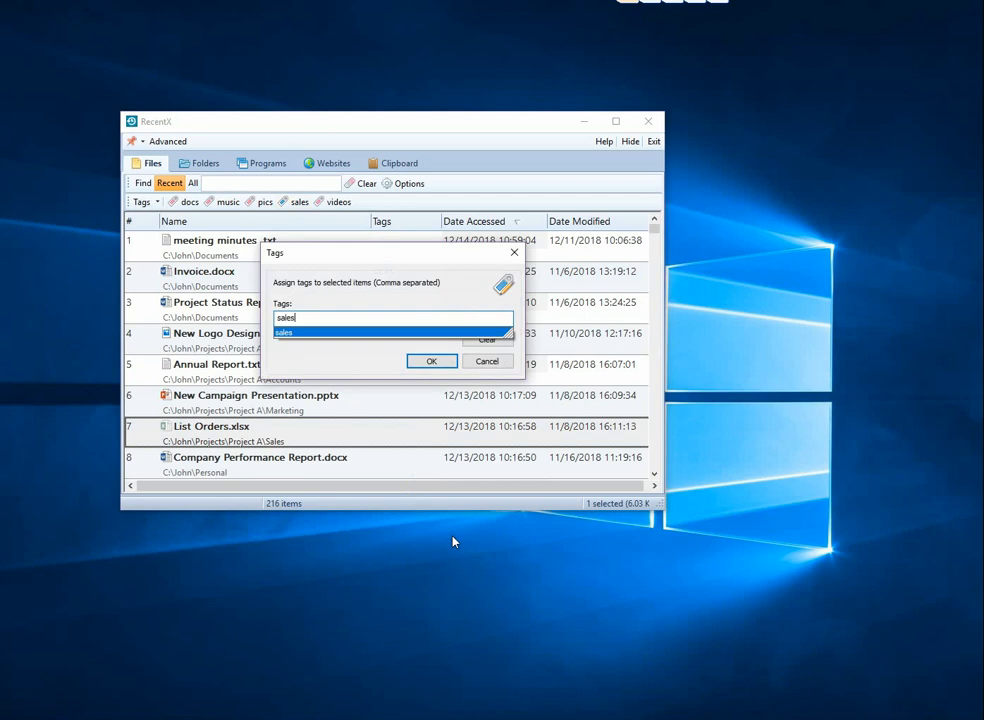
pyautogui.write(', orders')
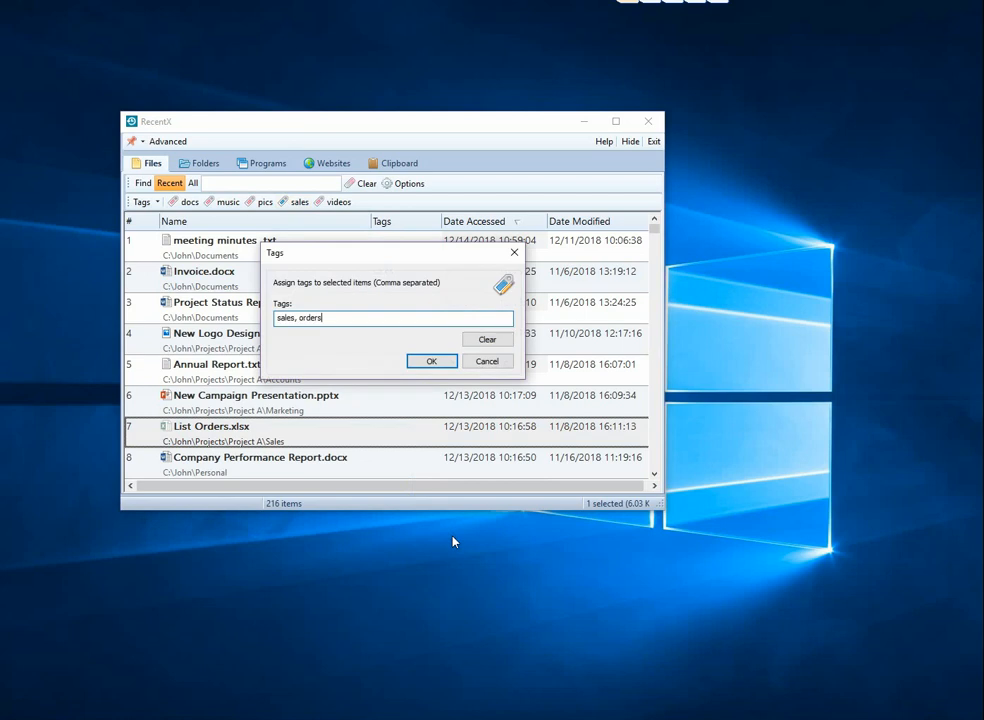
pyautogui.click(431, 361)
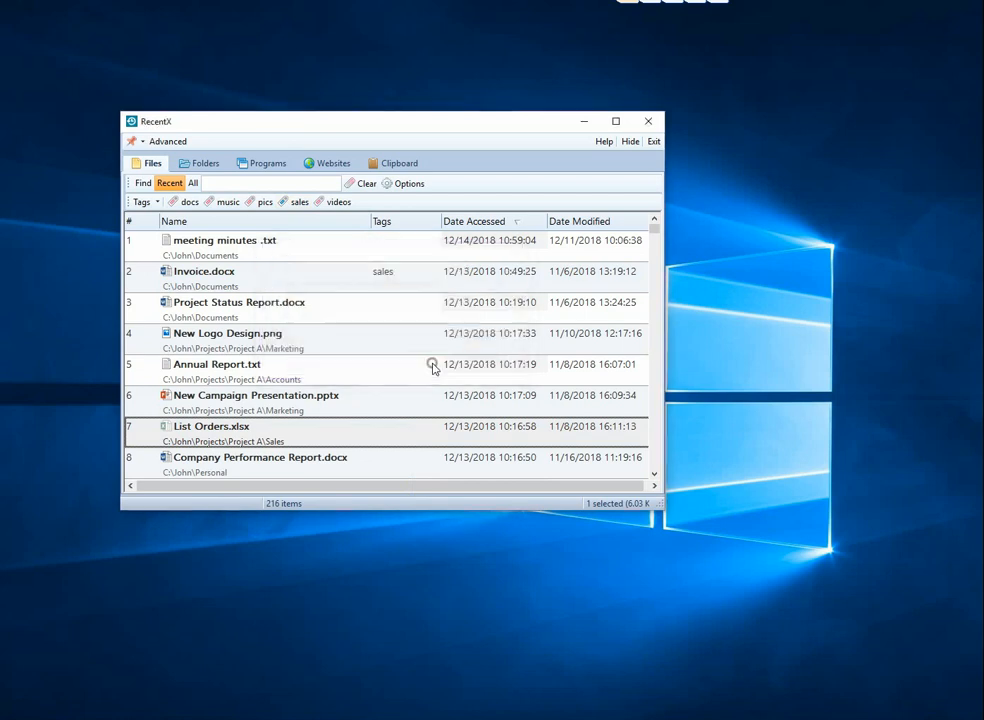
pyautogui.click(339, 202)
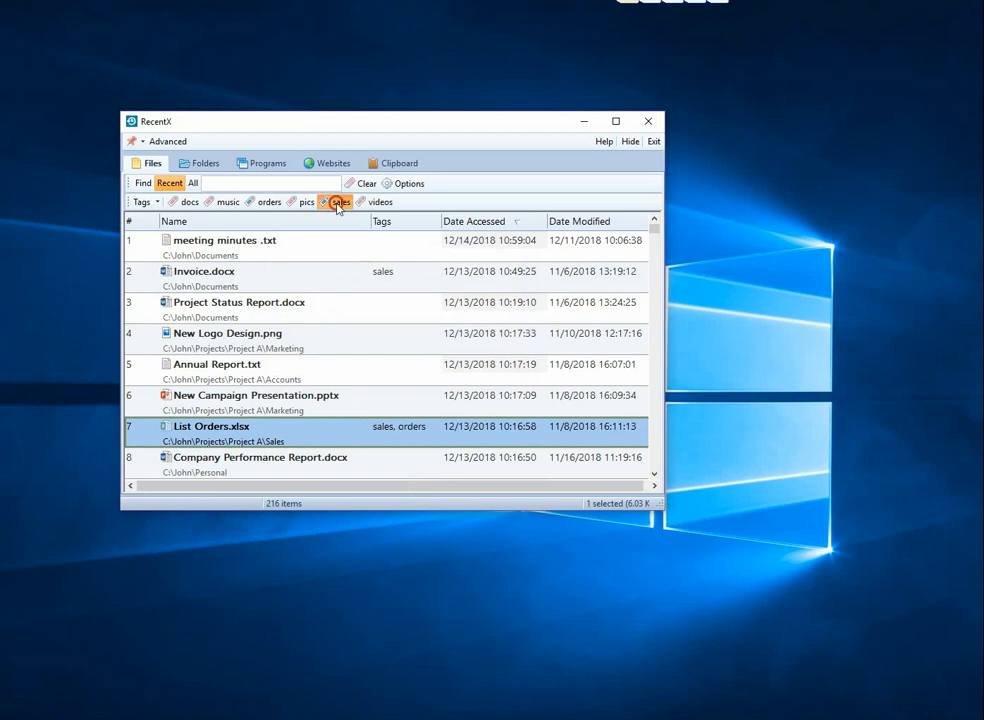
pyautogui.click(340, 202)
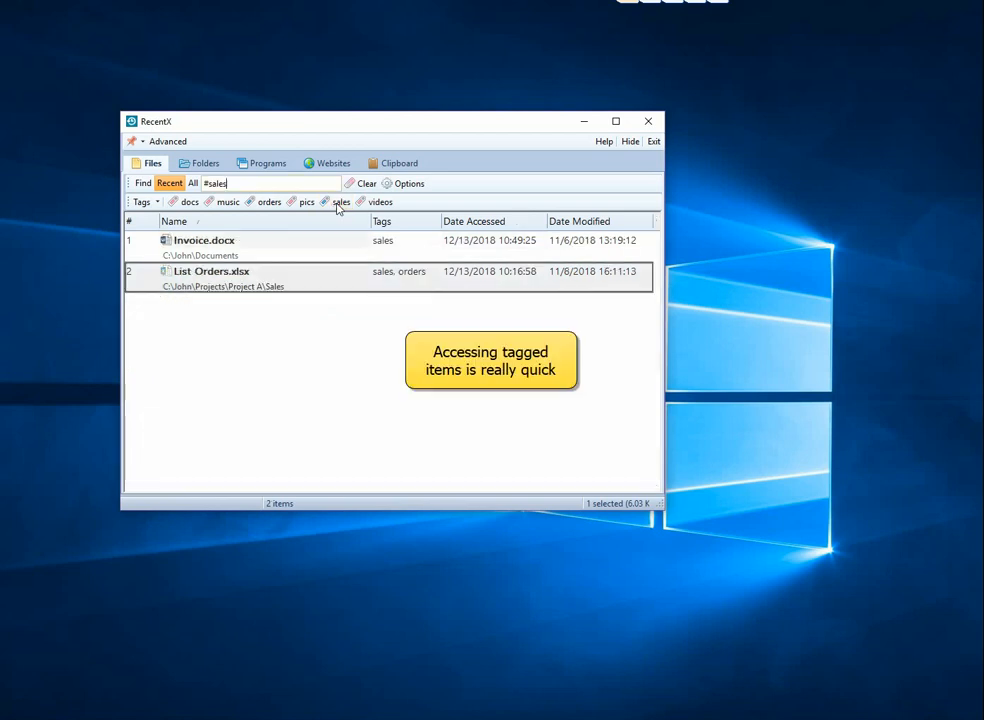
pyautogui.click(268, 202)
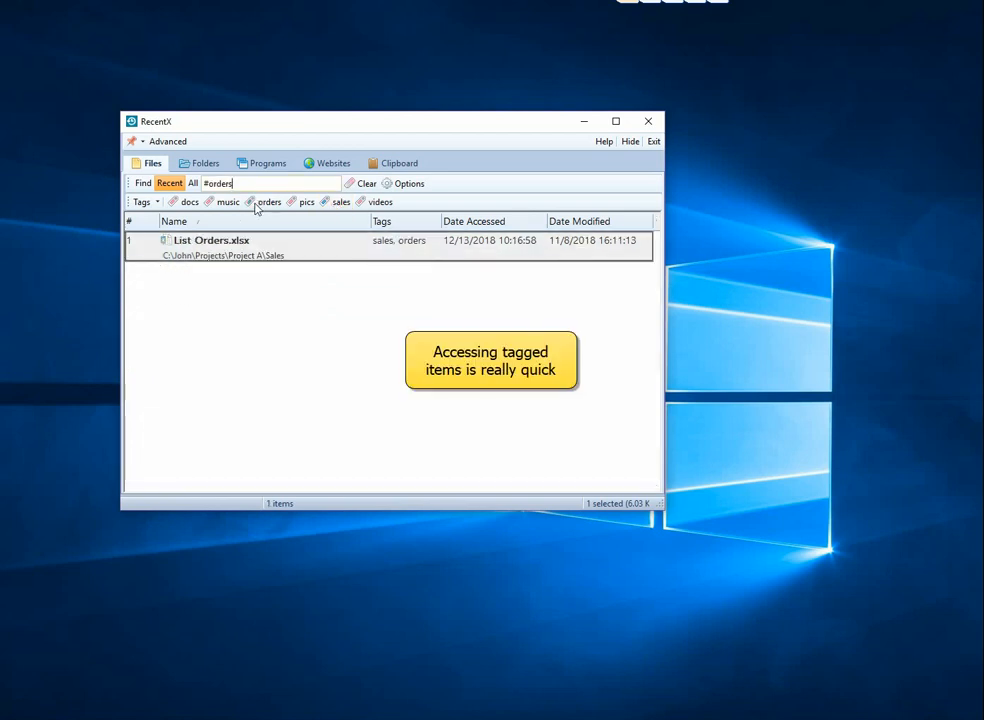
pyautogui.click(365, 183)
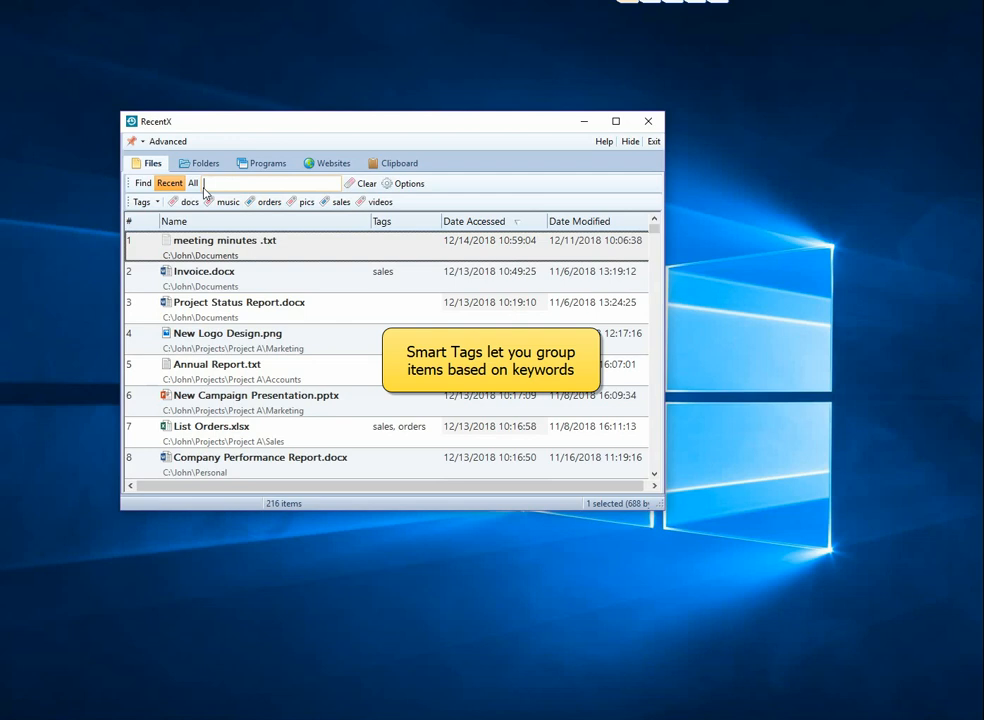
# - Create a 'reports' smart tag matching files whose names contain 'report'
pyautogui.click(142, 201)
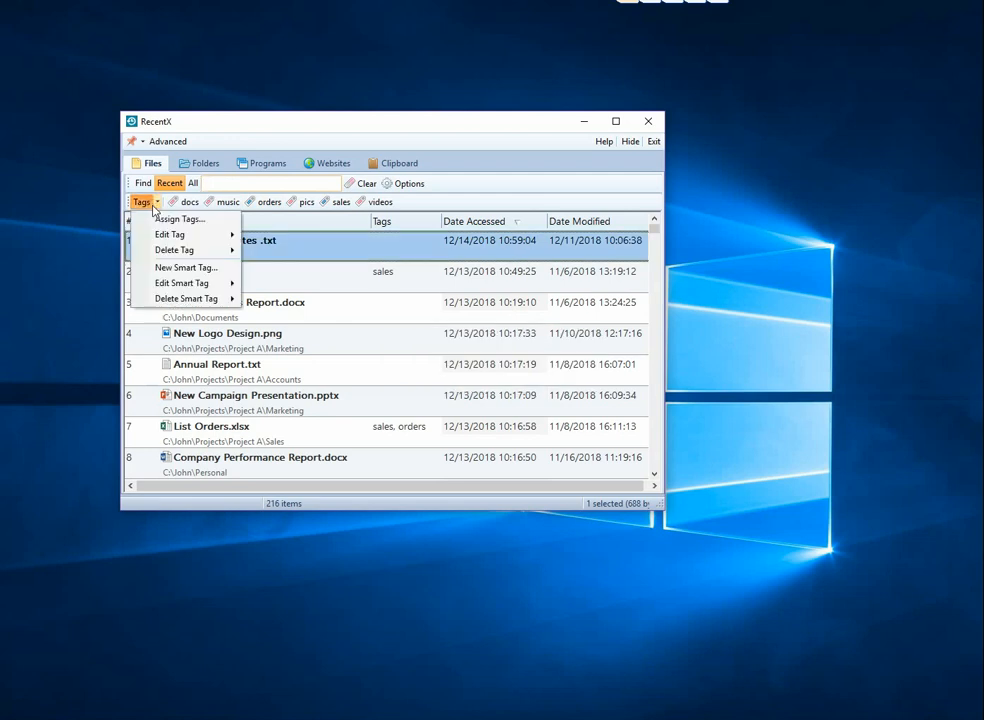
pyautogui.click(186, 267)
pyautogui.write('report')
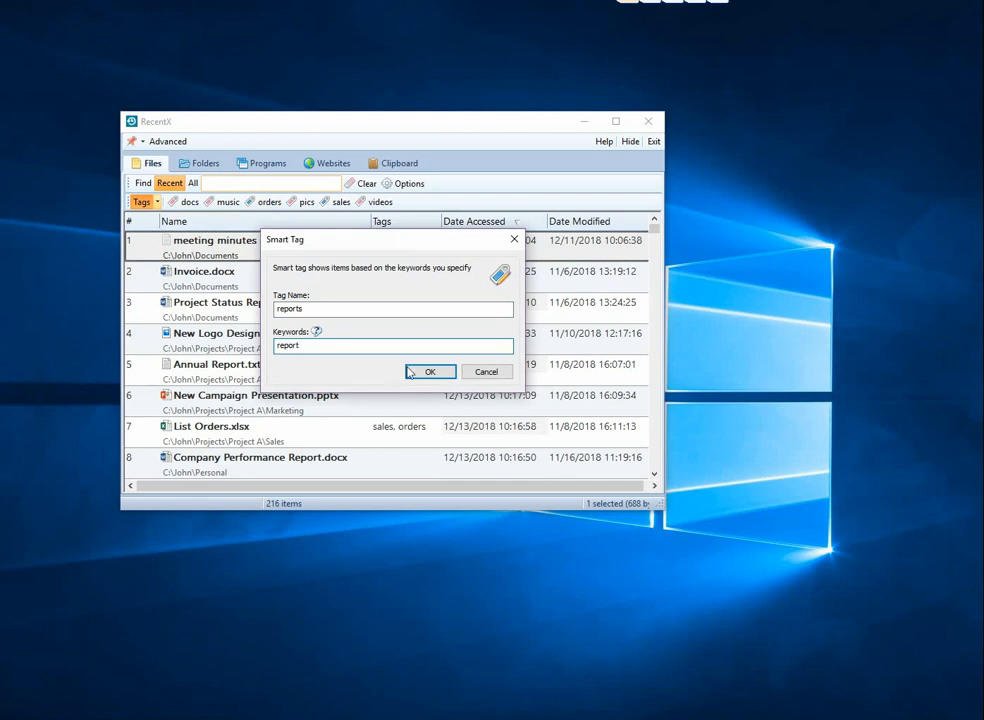
pyautogui.click(429, 371)
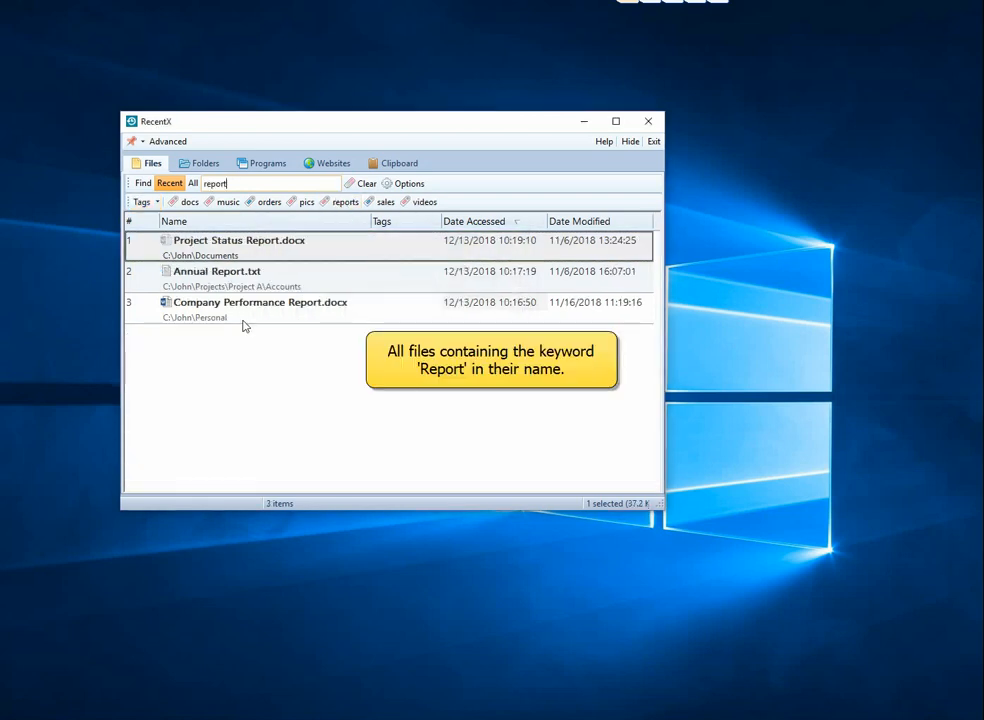
pyautogui.moveTo(280, 275)
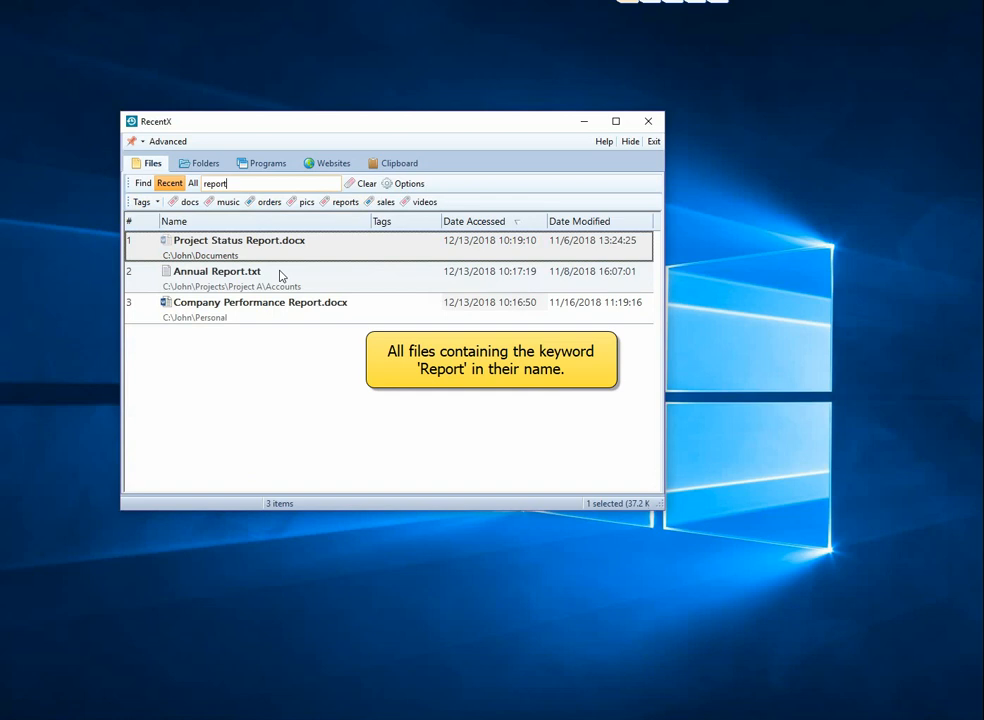
pyautogui.click(348, 181)
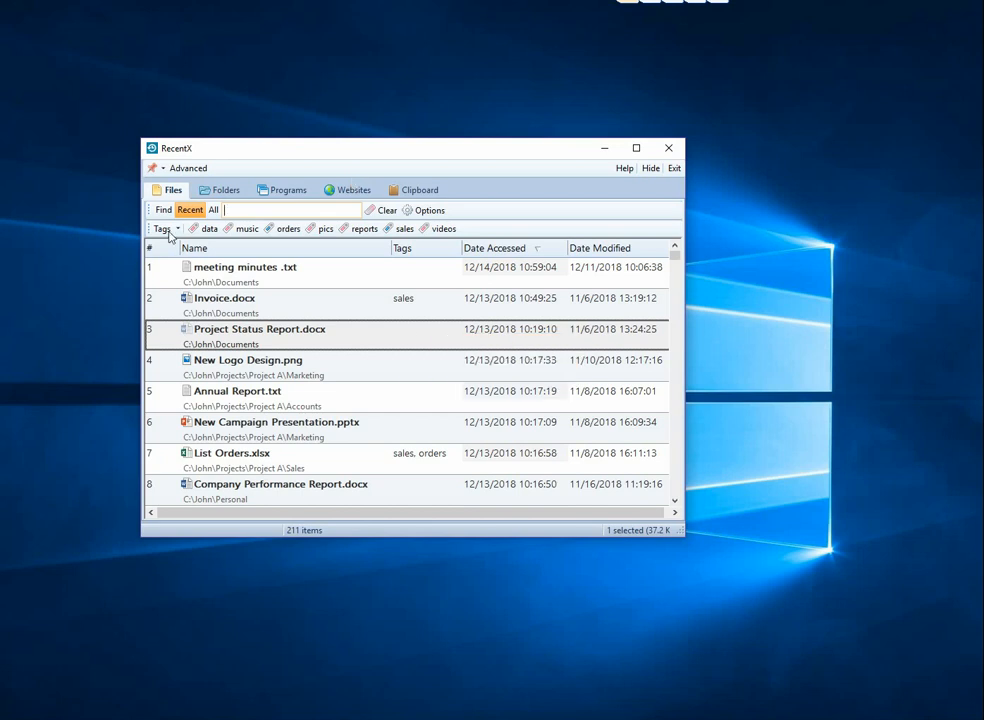
# - Create a 'docs' smart tag with the keyword '.docx'
pyautogui.click(175, 228)
pyautogui.write('docs')
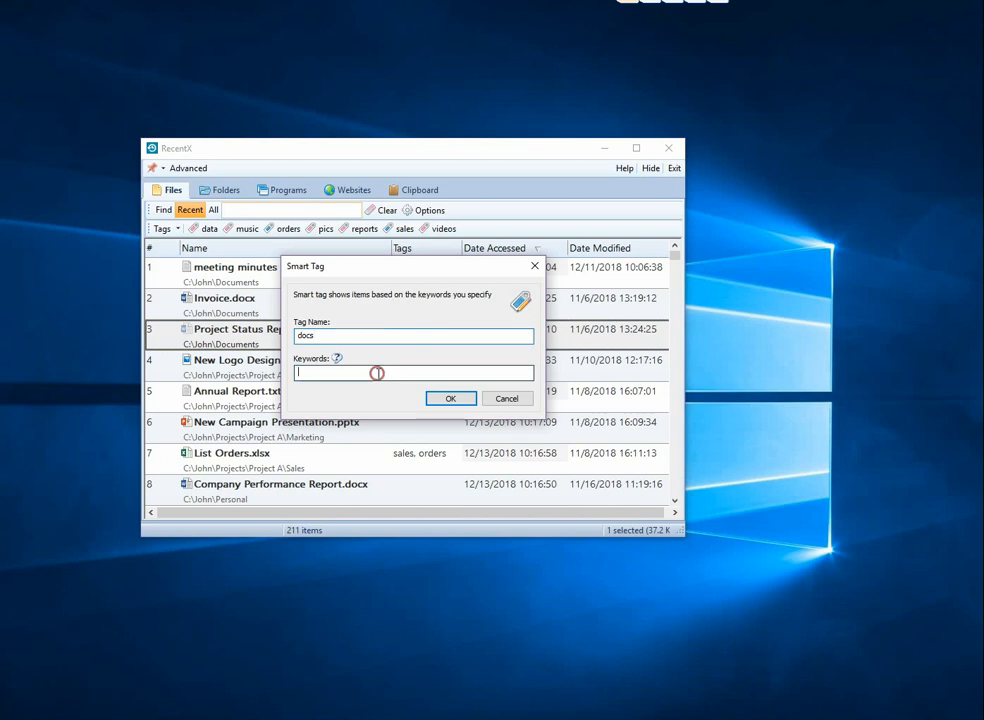
pyautogui.click(450, 398)
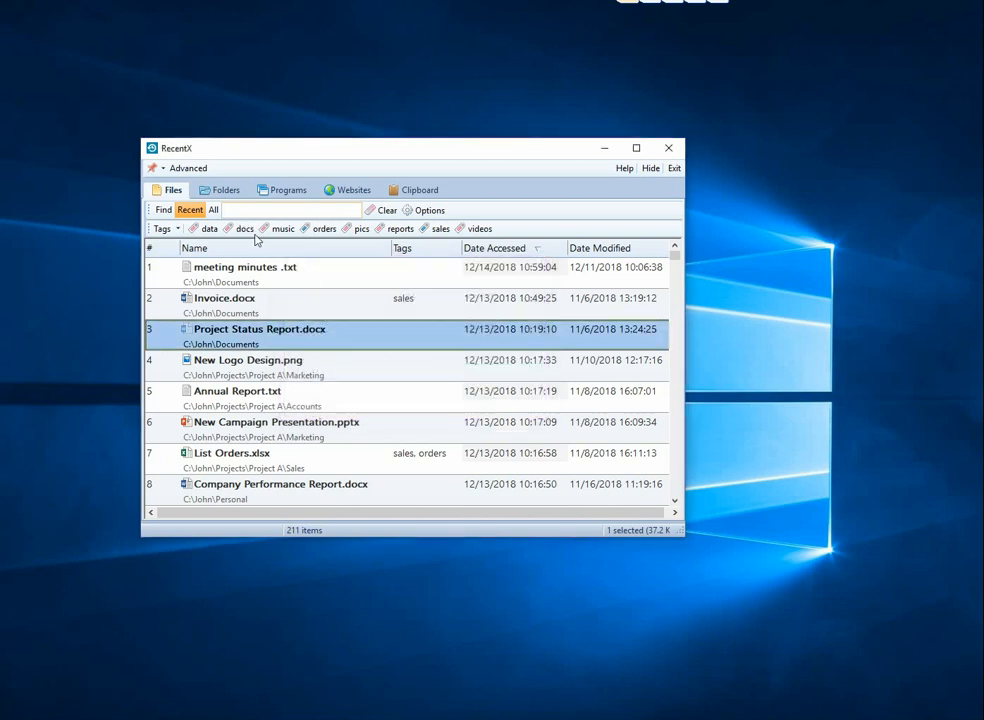
pyautogui.write('.docx')
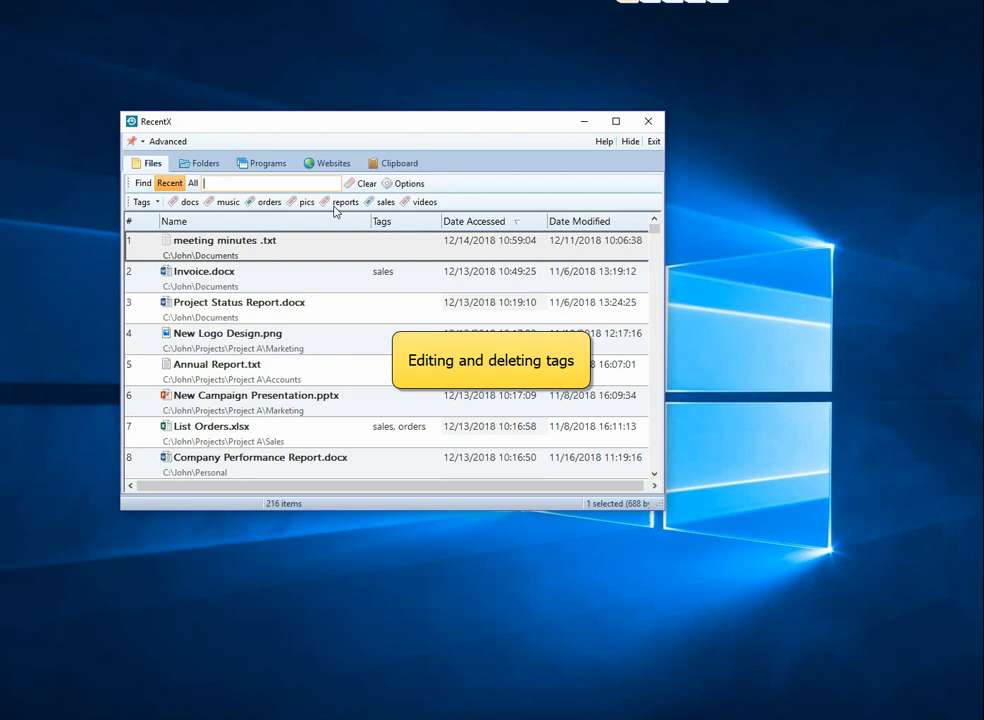
pyautogui.click(141, 201)
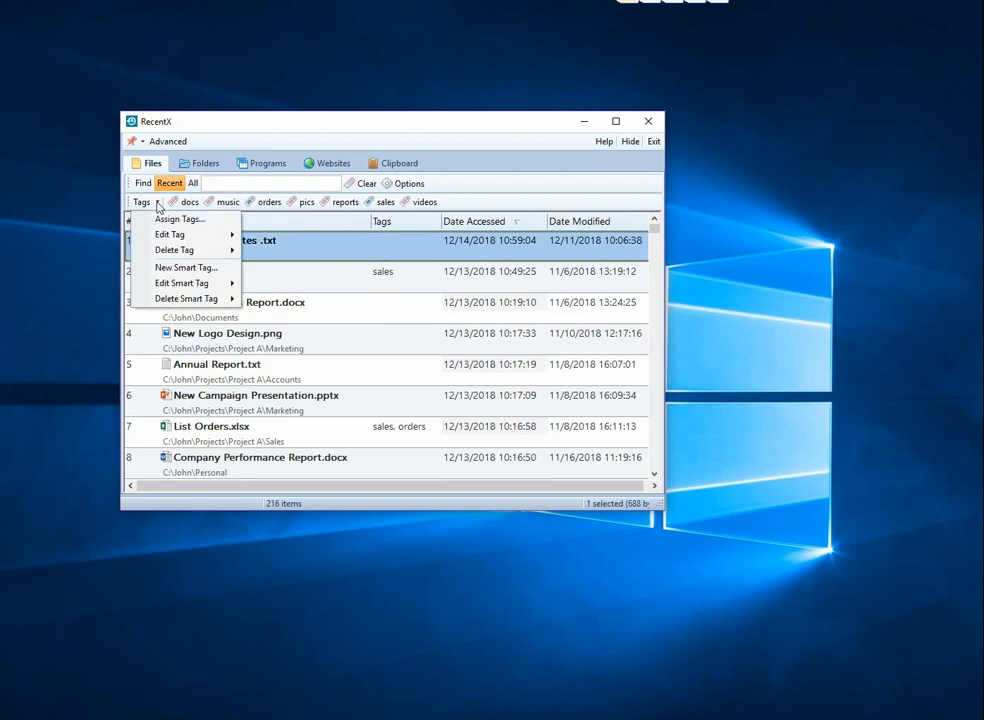
pyautogui.moveTo(175, 249)
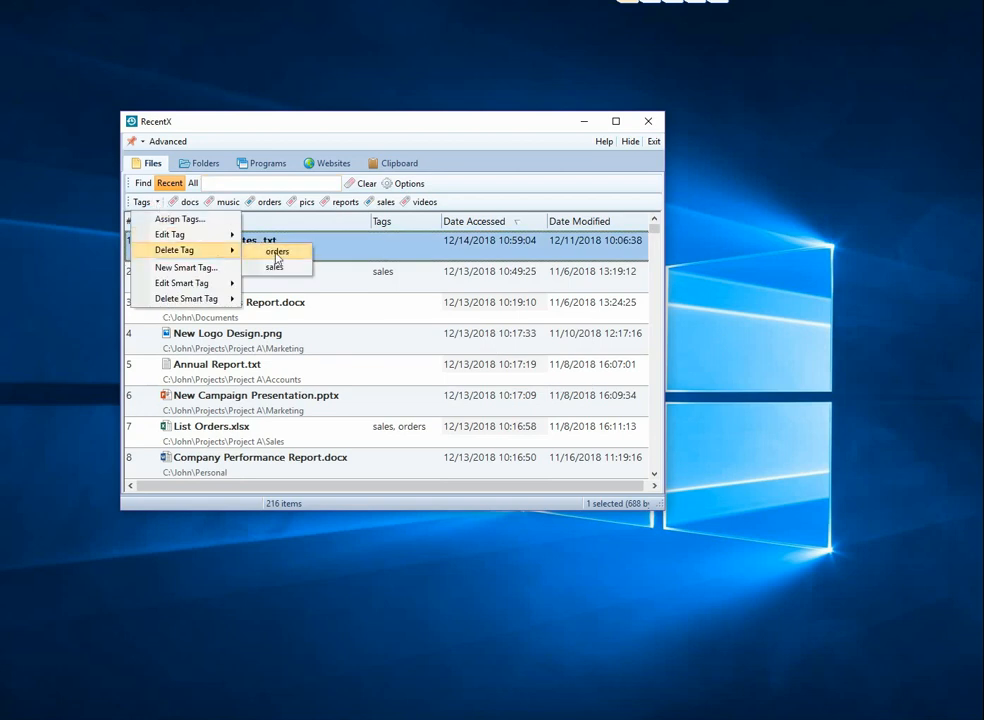
pyautogui.moveTo(170, 234)
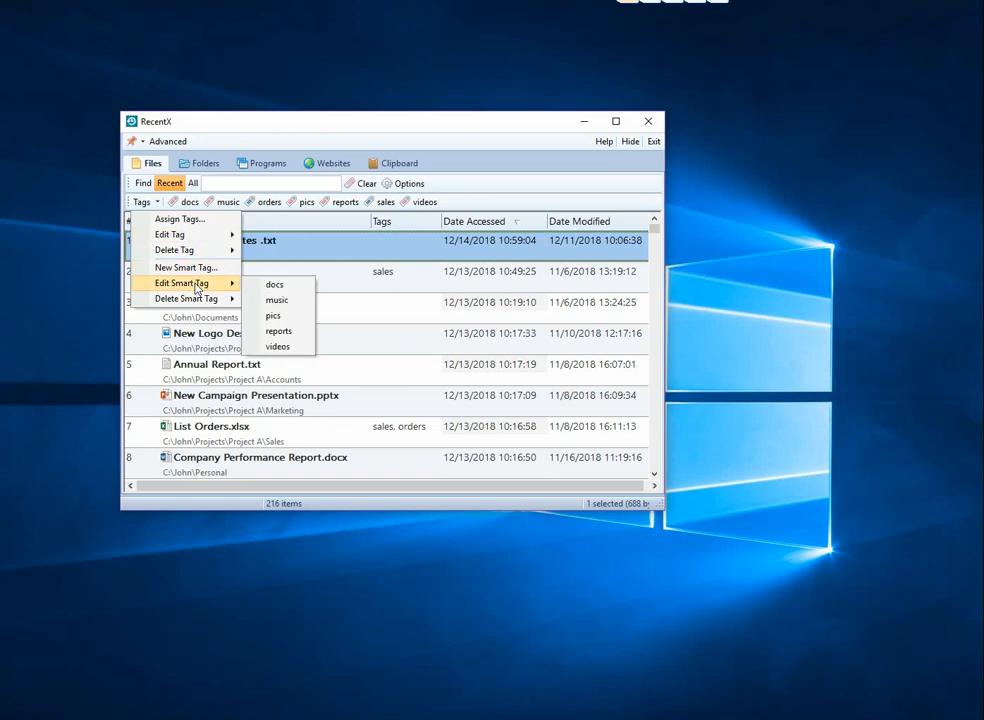
pyautogui.moveTo(278, 346)
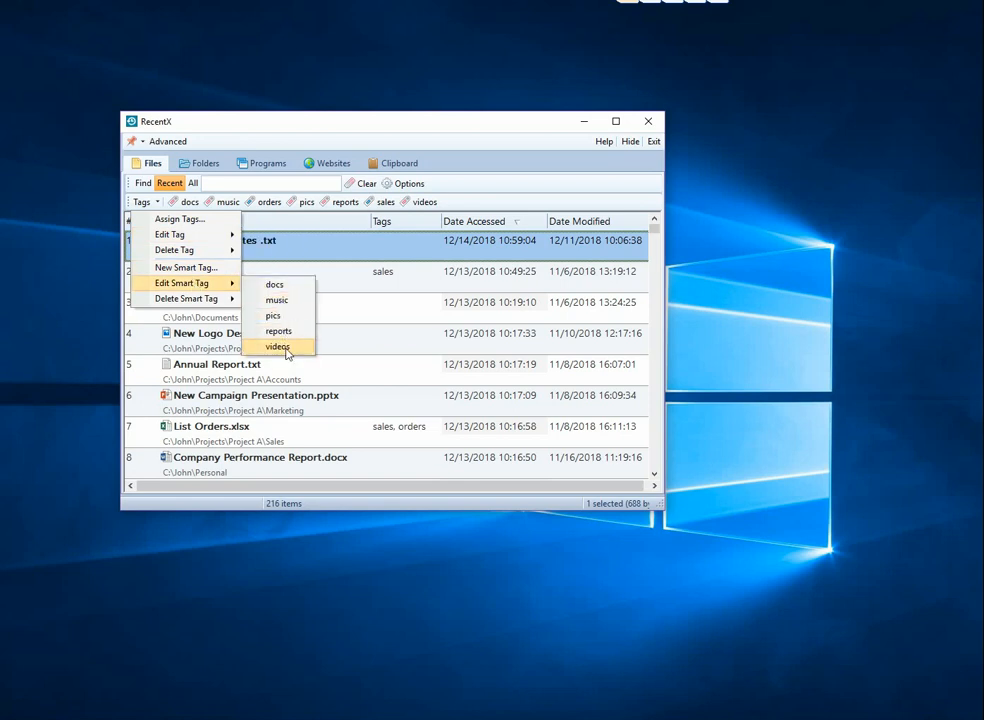
pyautogui.moveTo(187, 298)
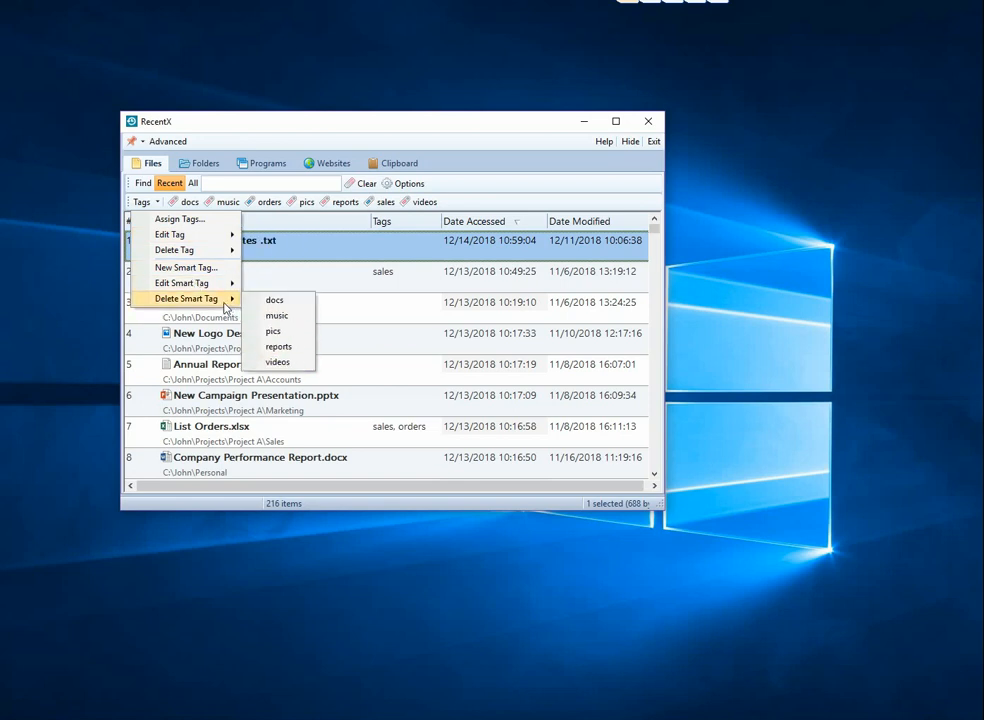
pyautogui.moveTo(310, 287)
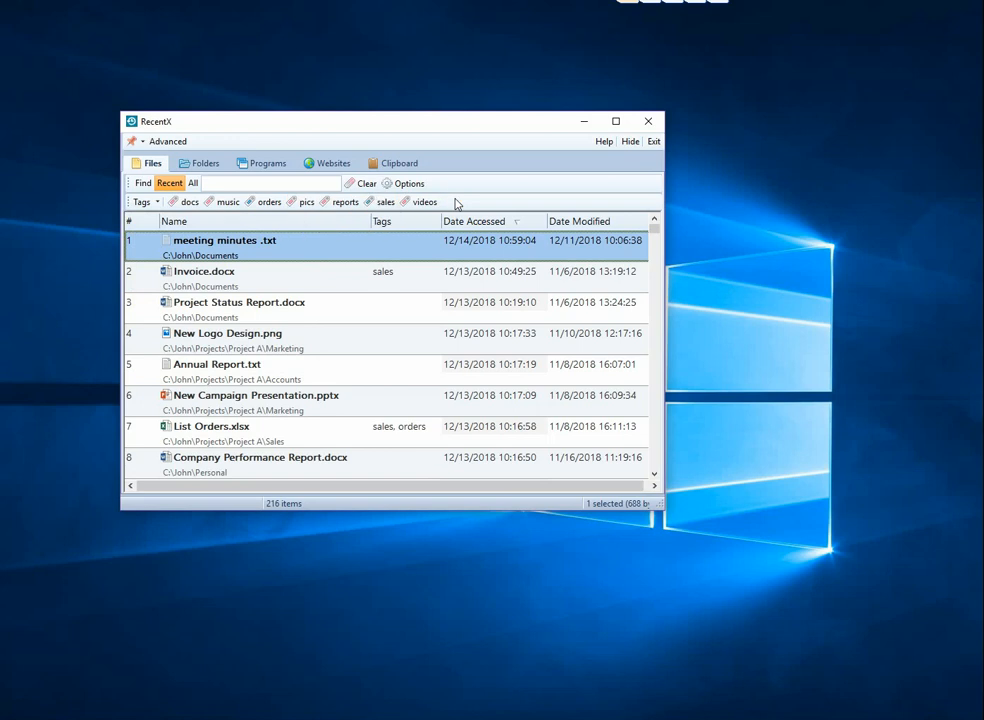
# - Tag the Meeting Agendas folder 'meetings', then filter folders by the pics smart tag
pyautogui.click(206, 163)
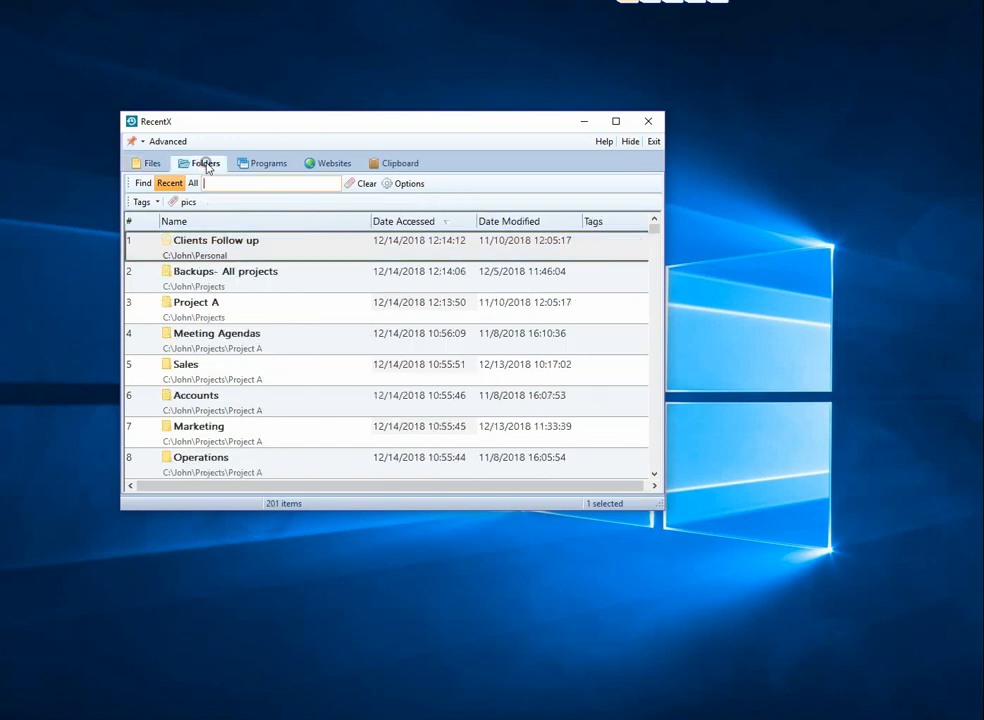
pyautogui.click(207, 163)
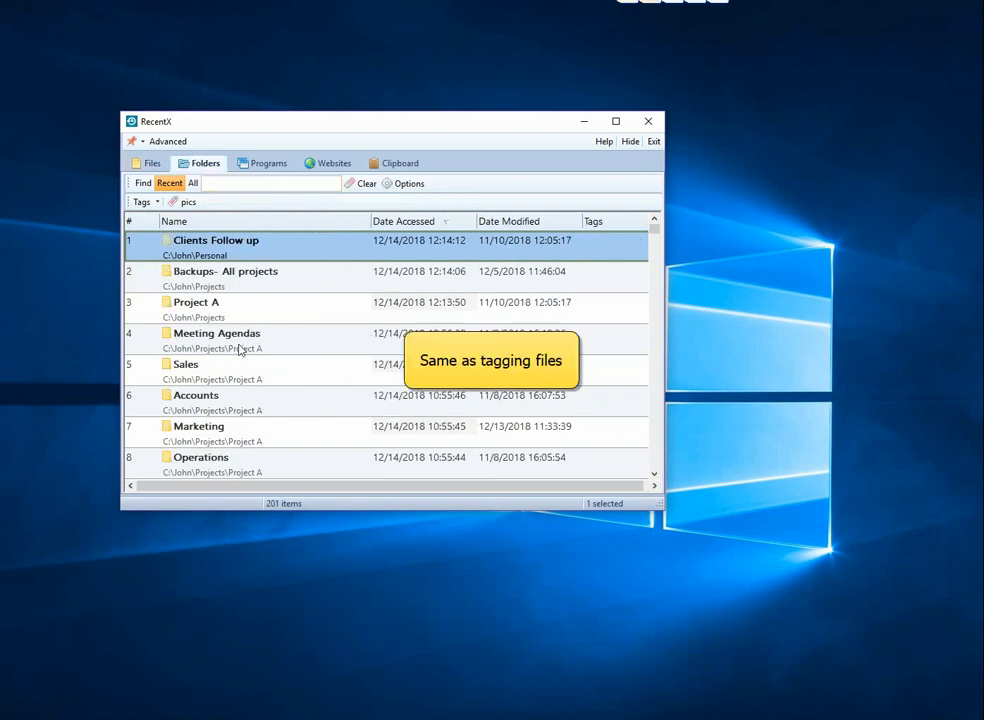
pyautogui.rightClick(216, 333)
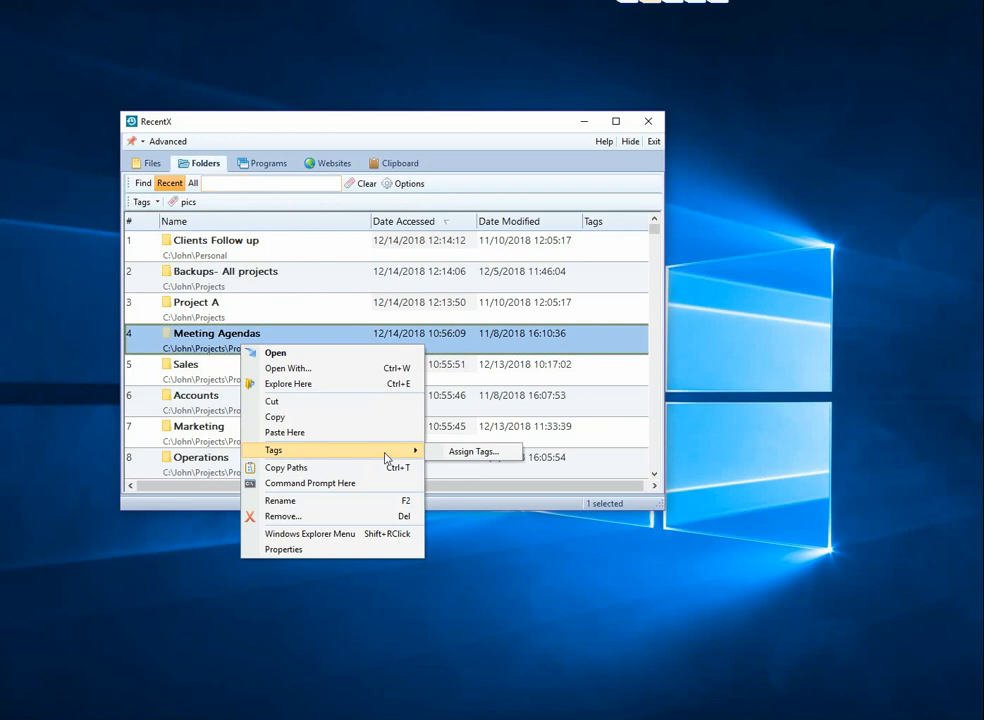
pyautogui.click(472, 451)
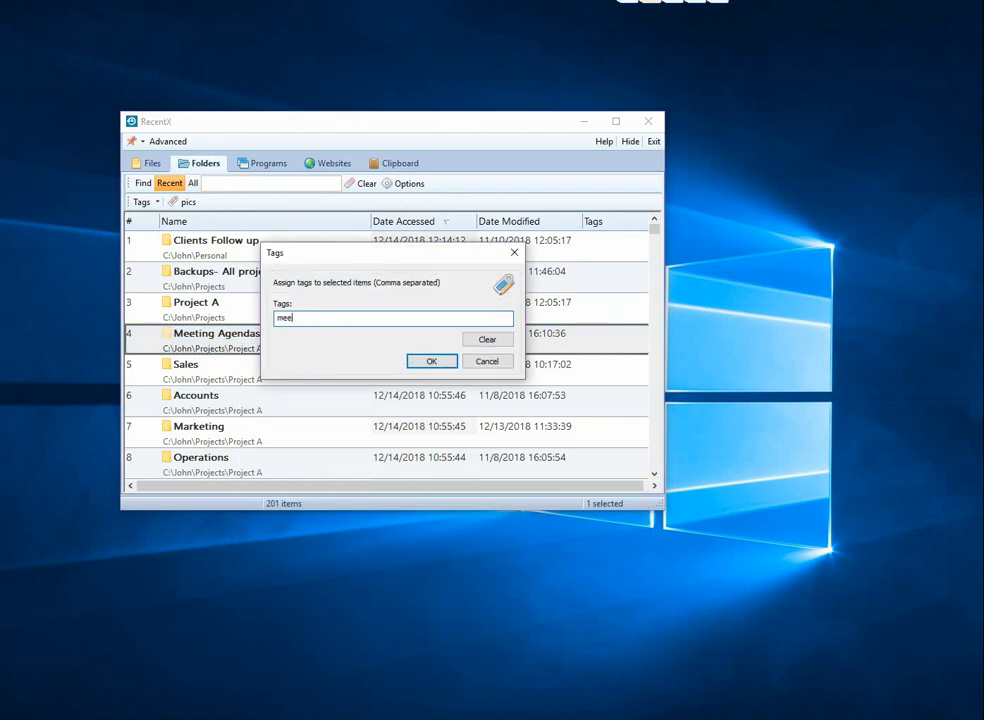
pyautogui.click(432, 361)
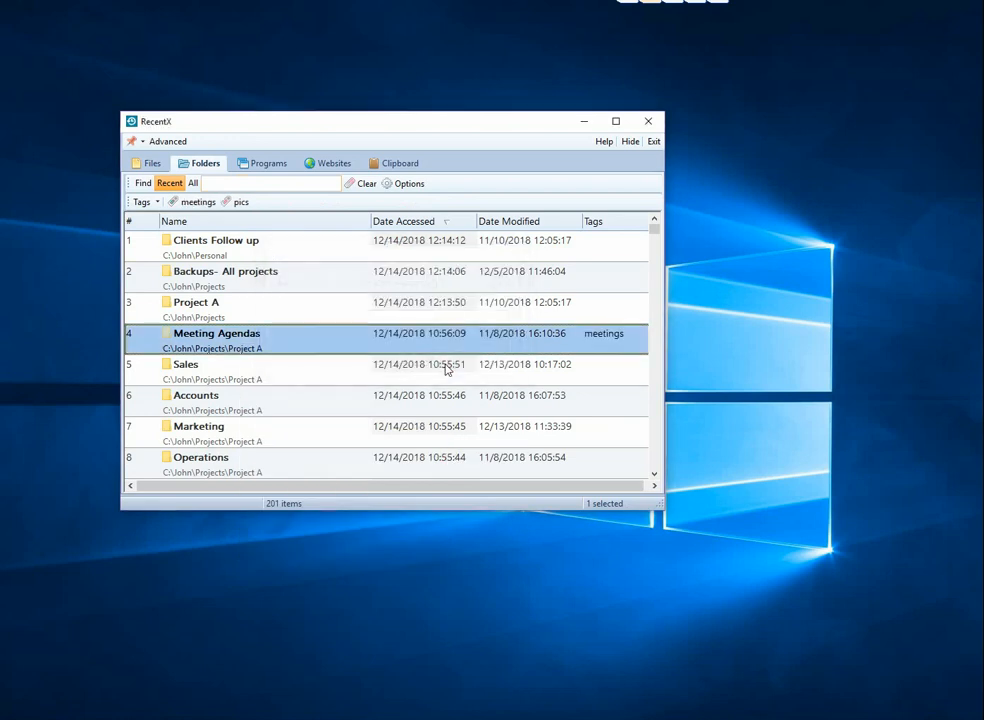
pyautogui.click(198, 202)
pyautogui.write('pictures')
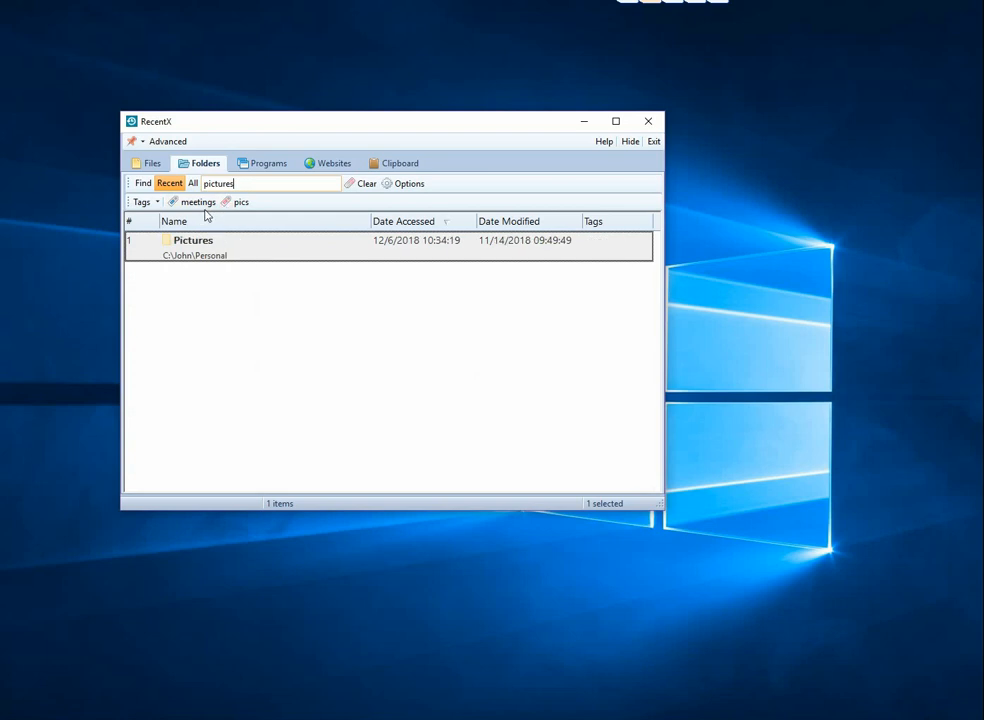
# - Clear the folder filter and close RecentX
pyautogui.click(350, 183)
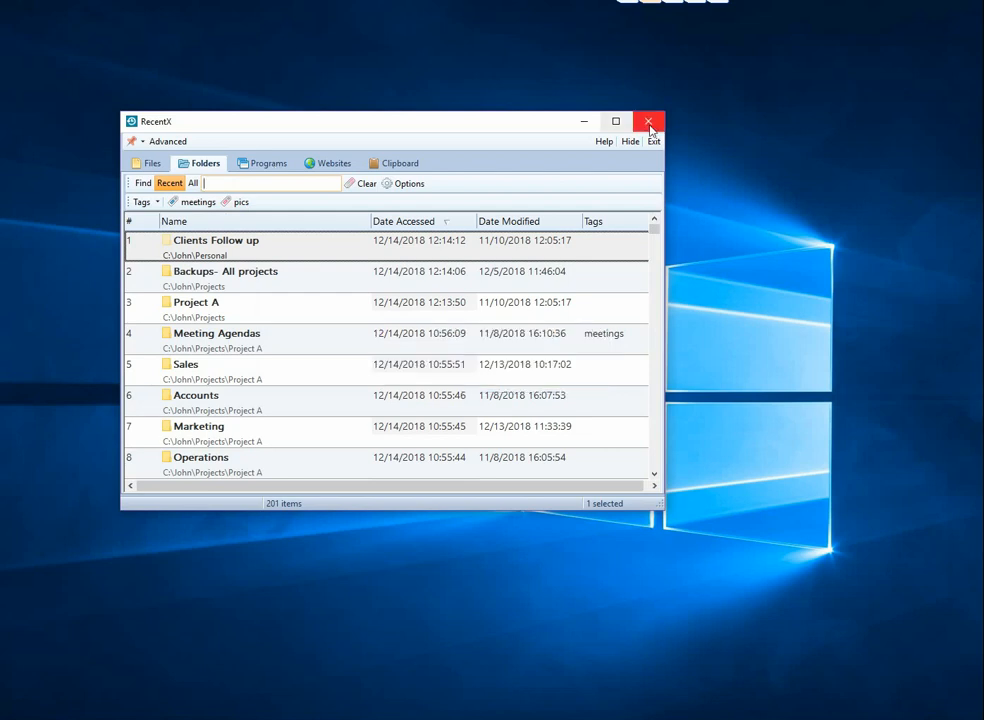
pyautogui.click(648, 121)
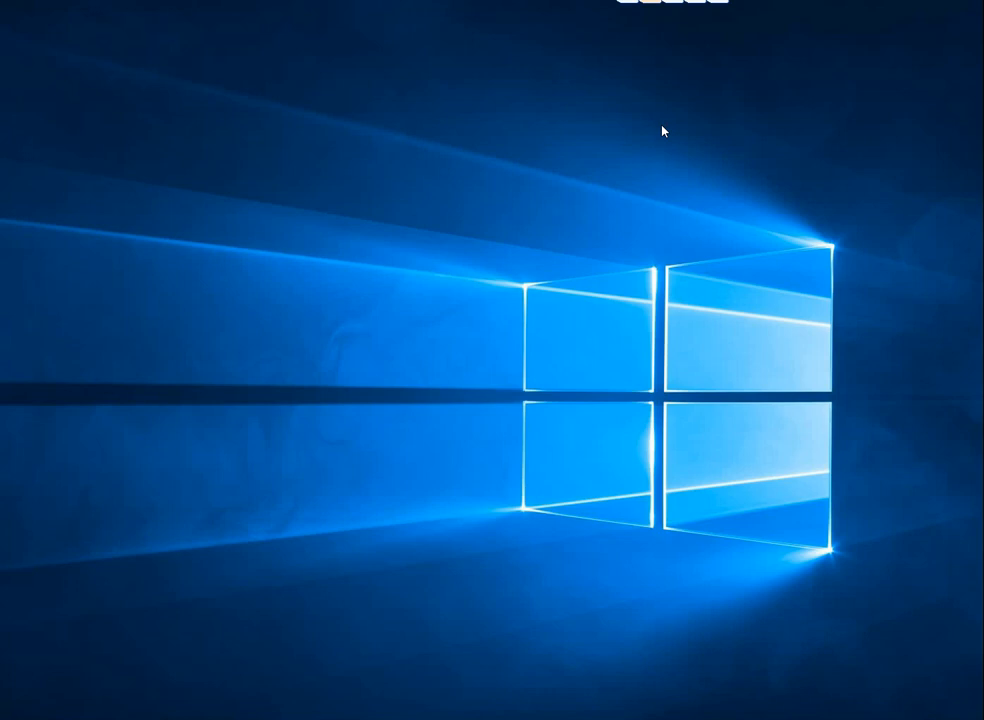